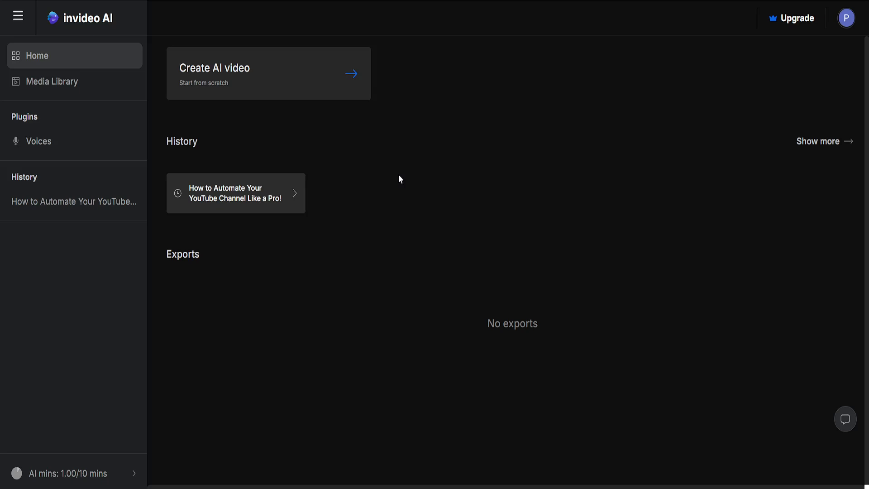
pyautogui.moveTo(225, 183)
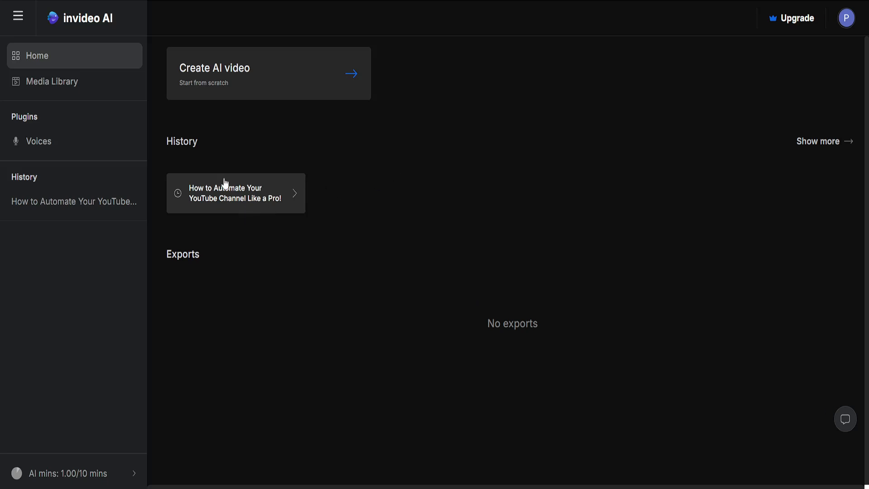
pyautogui.moveTo(239, 200)
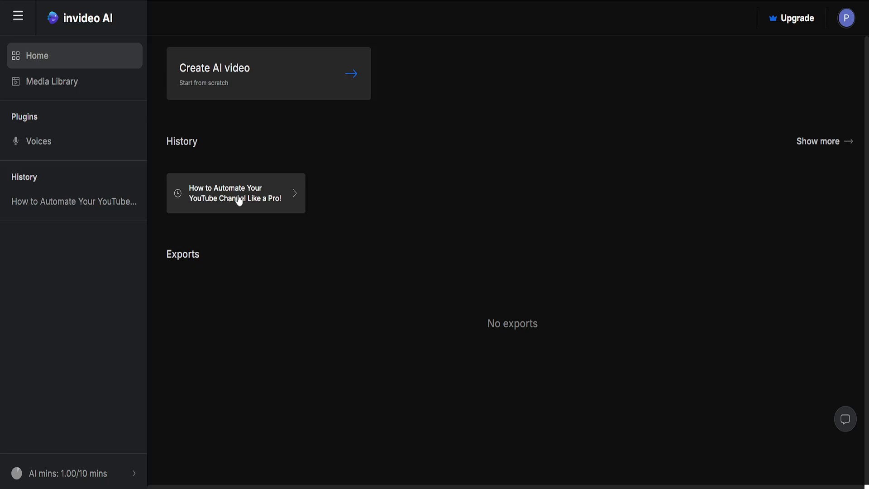
# - Open the 'How to Automate Your YouTube Channel Like a Pro!' project from History
pyautogui.click(235, 192)
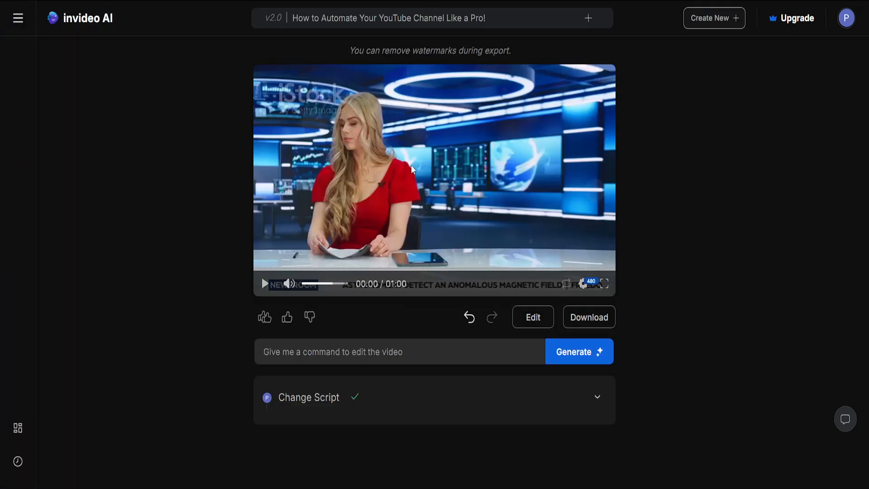
pyautogui.moveTo(421, 326)
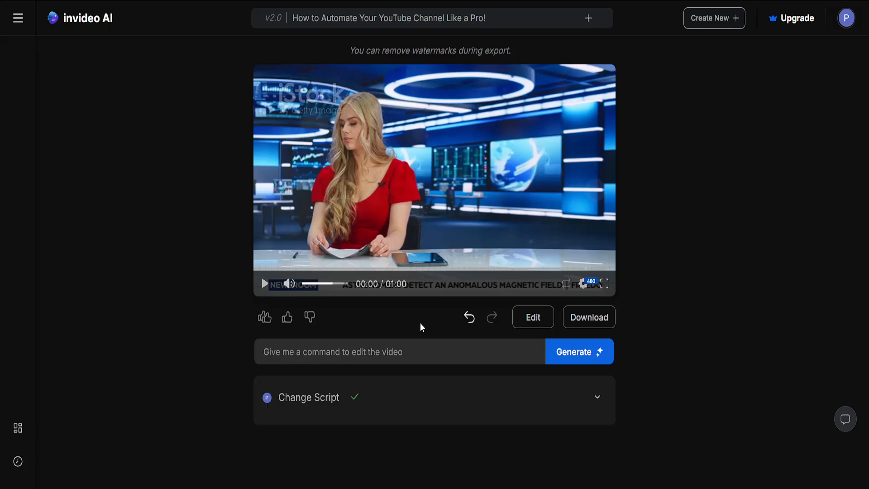
pyautogui.moveTo(542, 336)
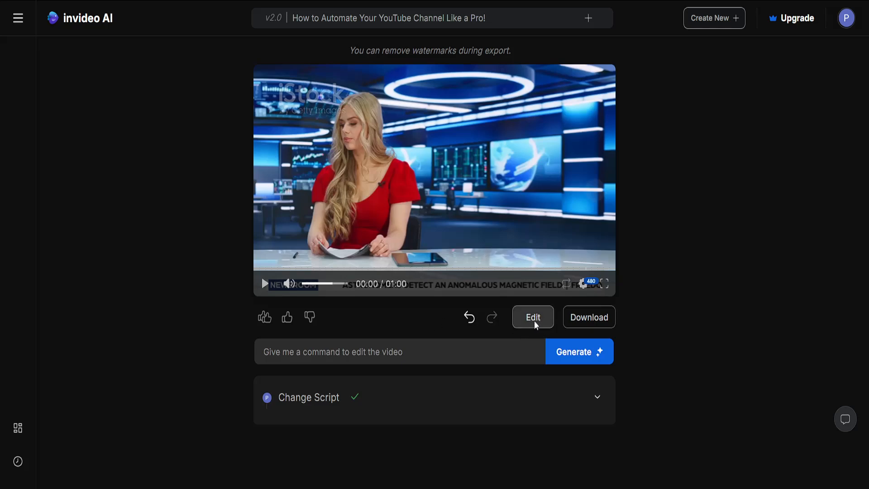
# - Open the editor and show the Chapter 1 script line by line
pyautogui.click(532, 316)
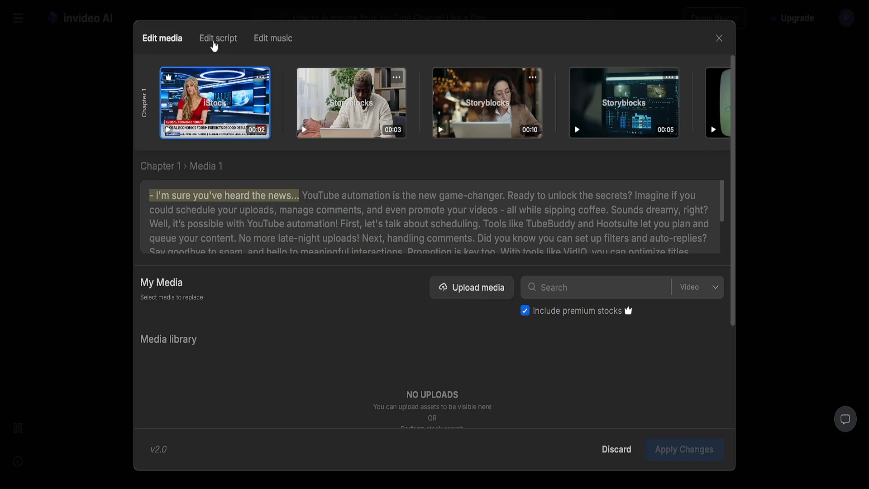
pyautogui.click(218, 38)
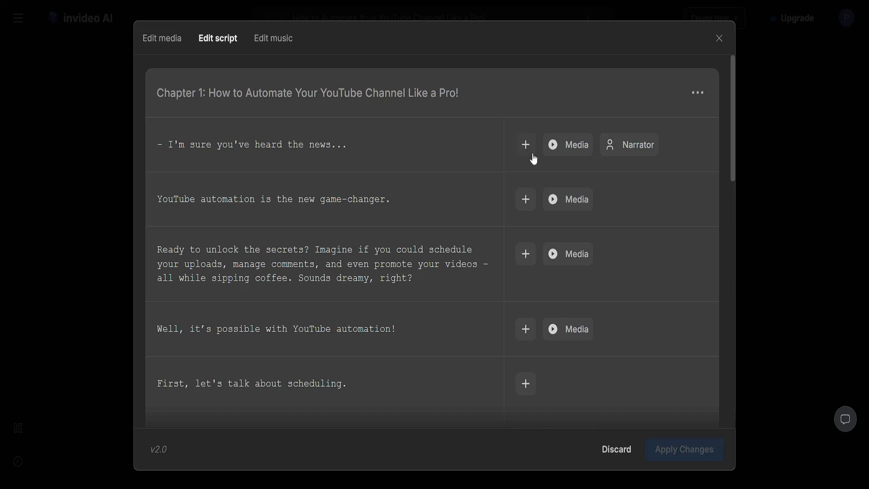
pyautogui.moveTo(525, 150)
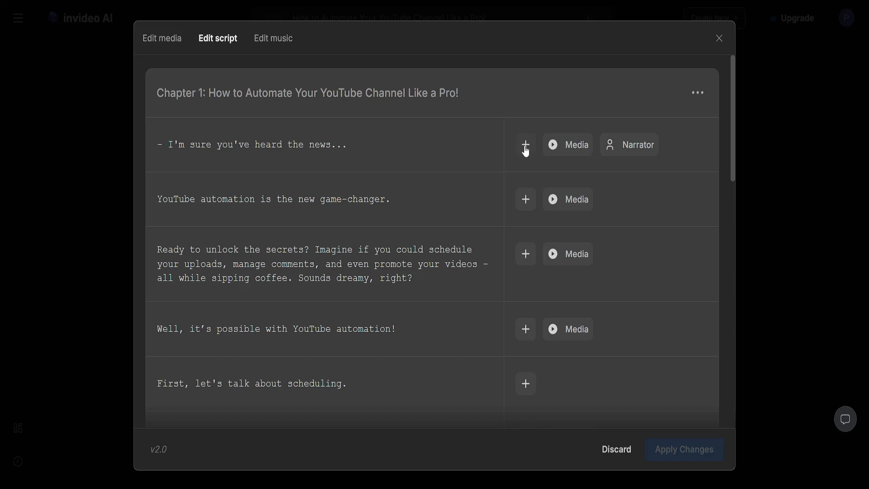
# - Add a Lower Third text element reading '- I'm sure you've heard the news...' to line one
pyautogui.click(525, 145)
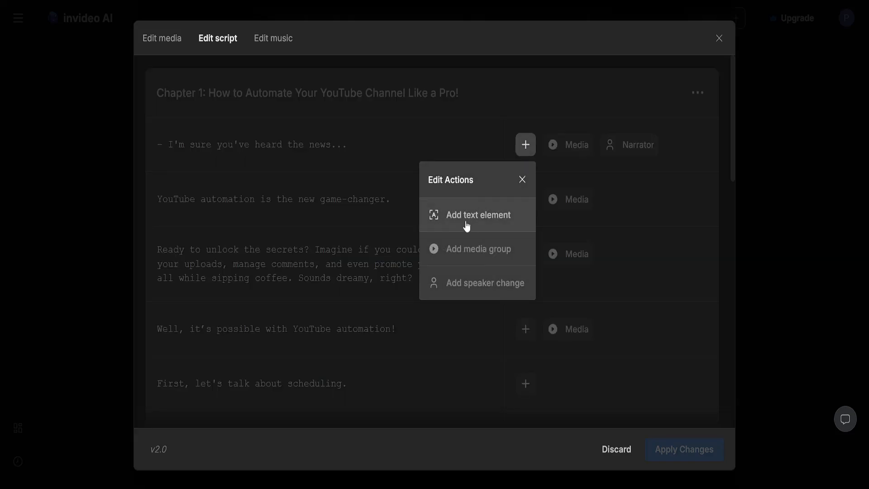
pyautogui.click(476, 215)
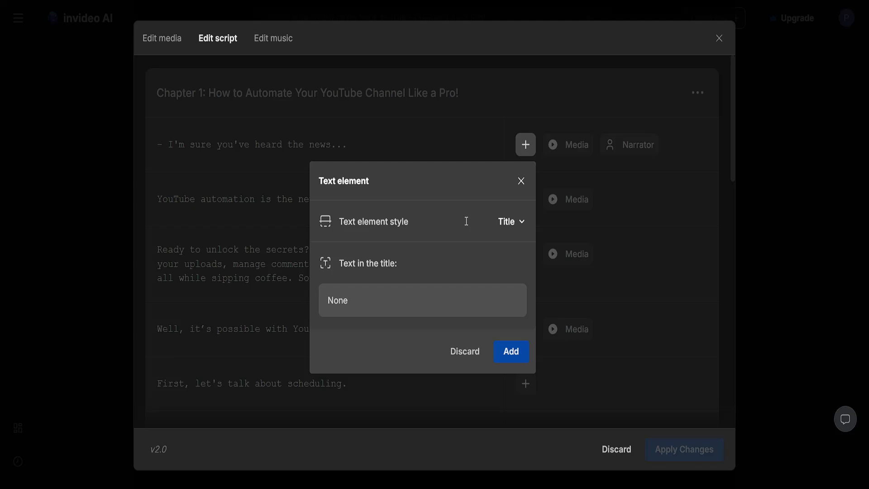
pyautogui.click(510, 221)
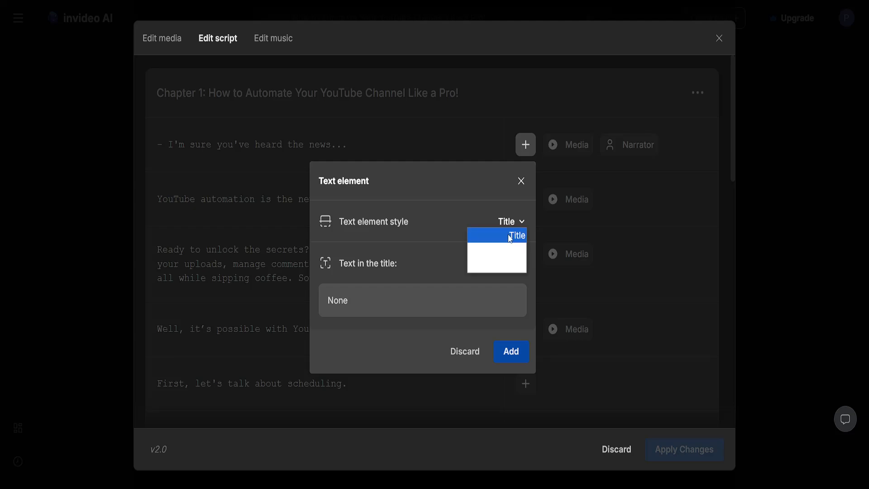
pyautogui.click(496, 256)
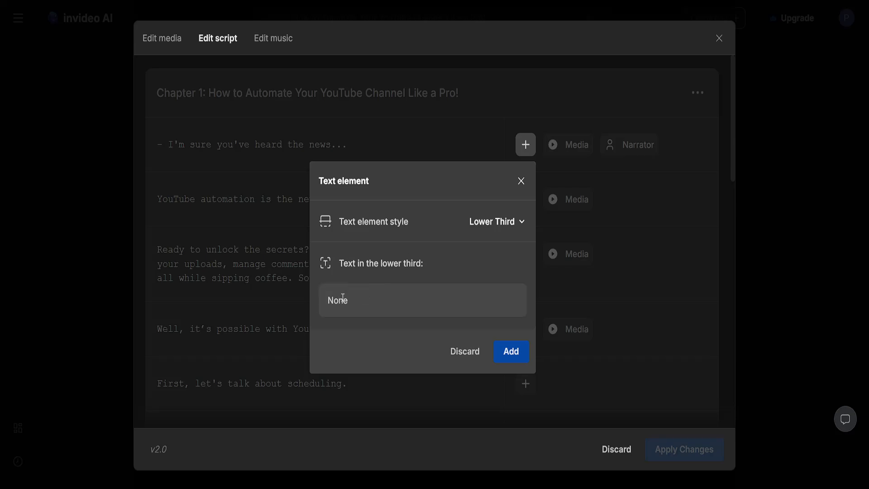
pyautogui.click(464, 350)
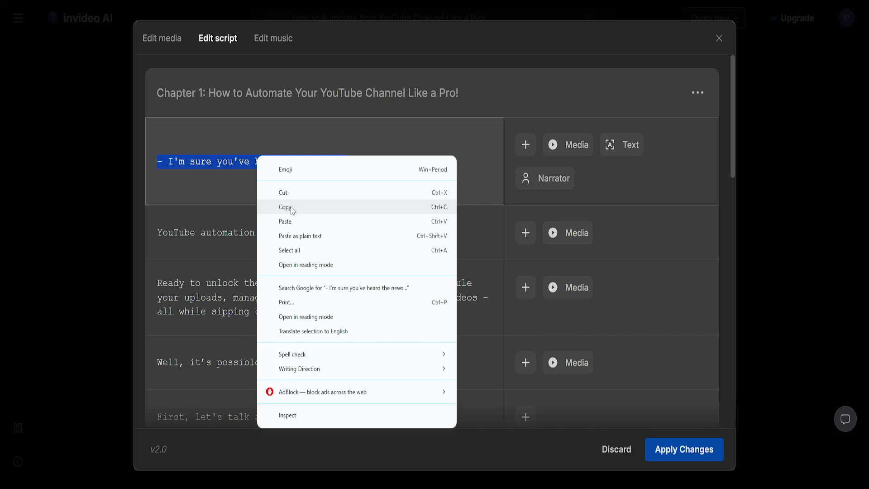
pyautogui.click(620, 145)
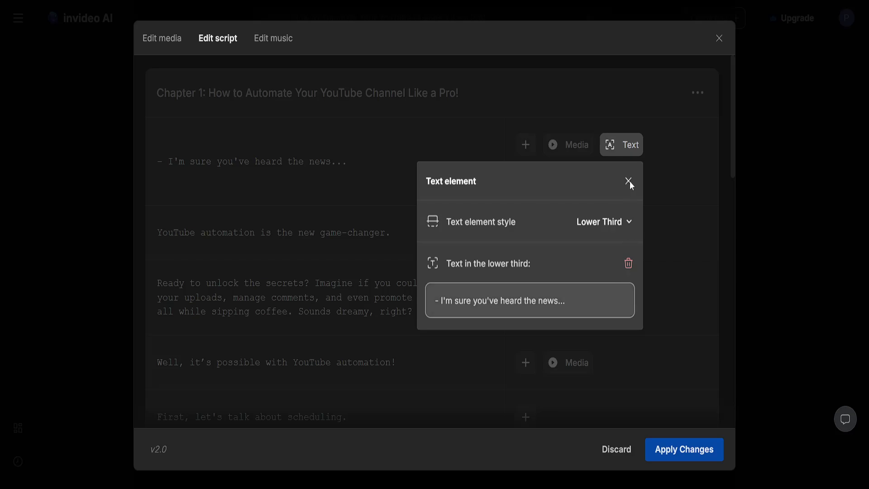
pyautogui.click(629, 181)
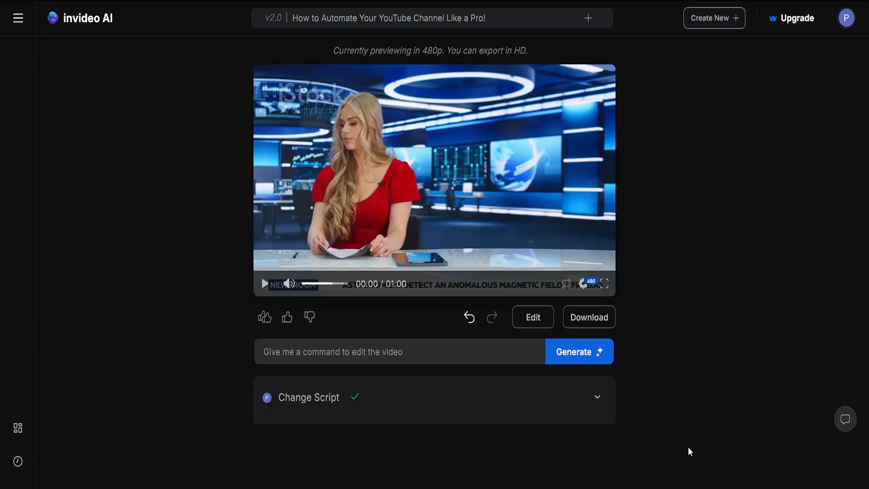
pyautogui.click(531, 317)
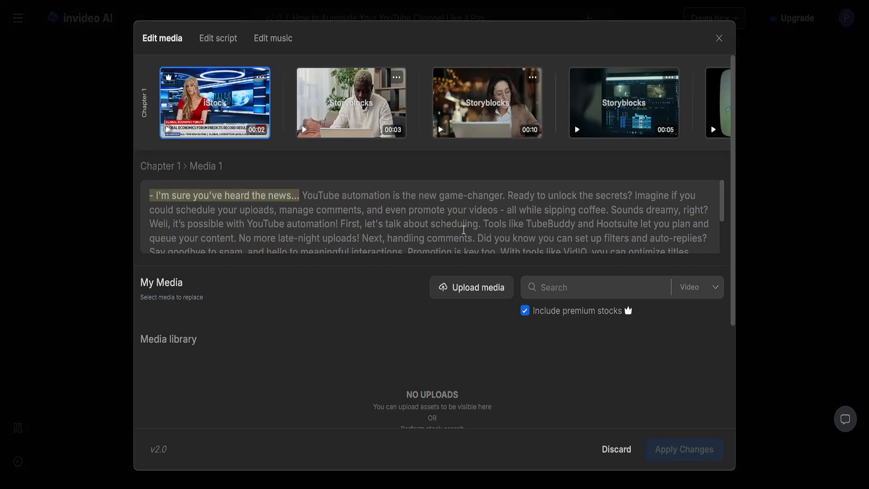
# - Attach a listicle-style text element to 'YouTube automation is the new game-changer.'
pyautogui.click(218, 38)
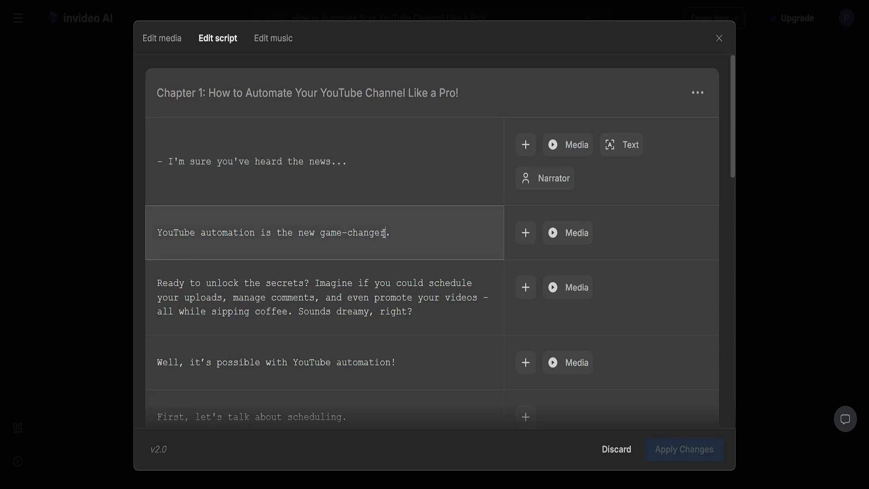
pyautogui.click(525, 233)
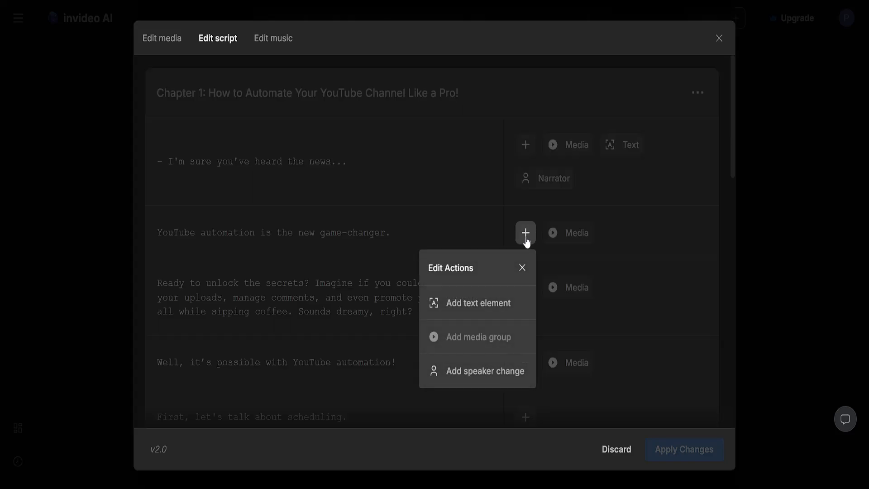
pyautogui.click(478, 303)
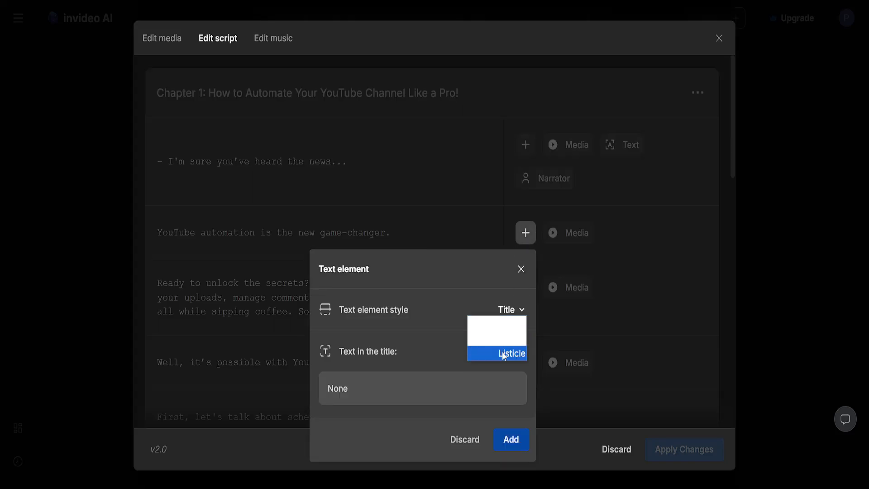
pyautogui.click(504, 353)
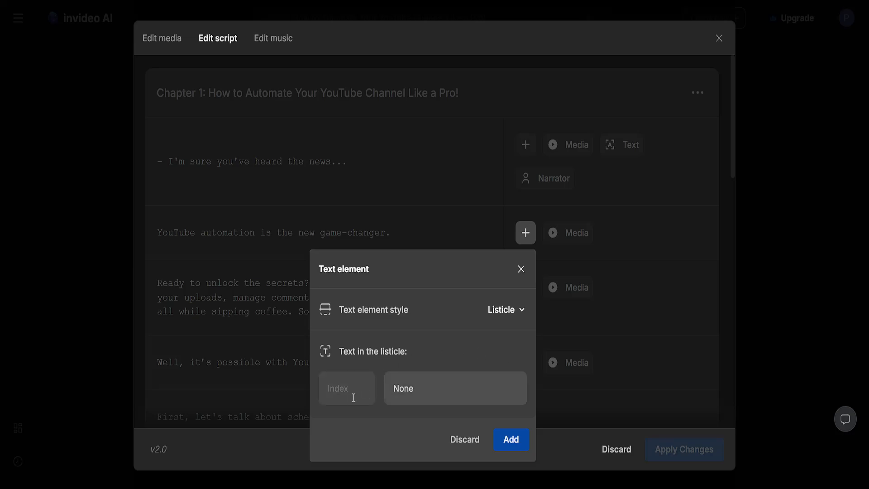
pyautogui.click(504, 309)
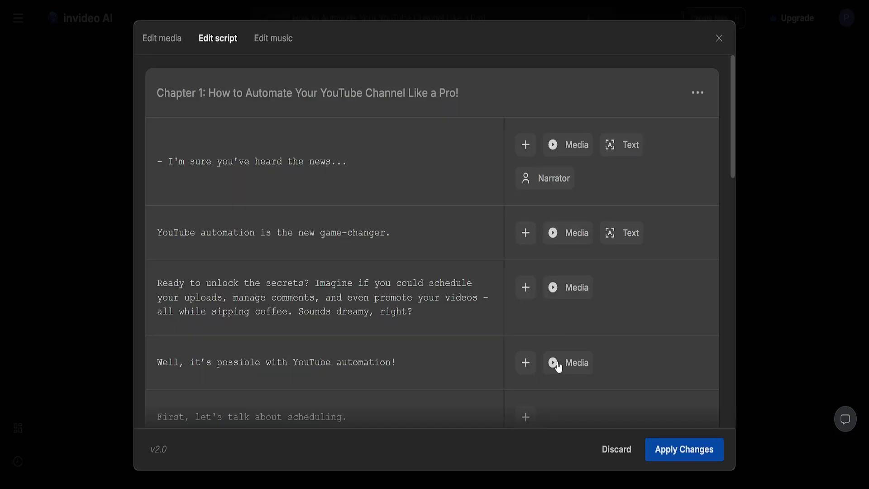
# - Apply the script changes and preview the new subtitle before pausing
pyautogui.click(684, 448)
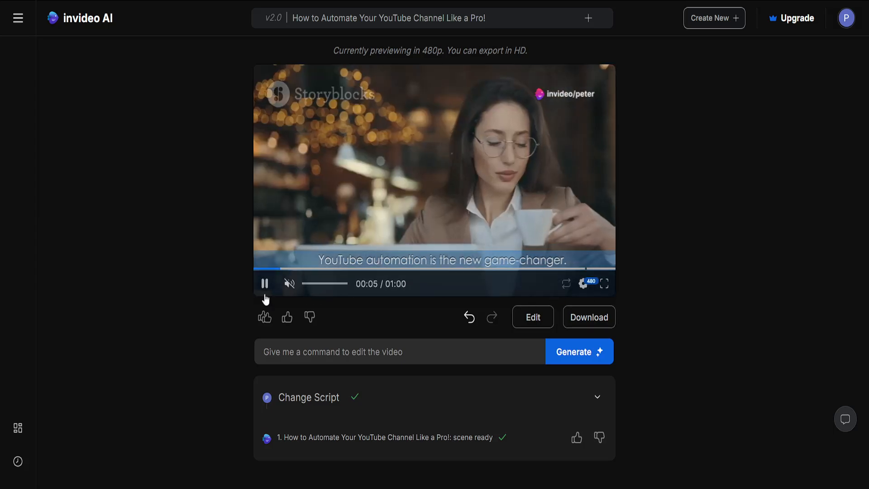
pyautogui.click(264, 284)
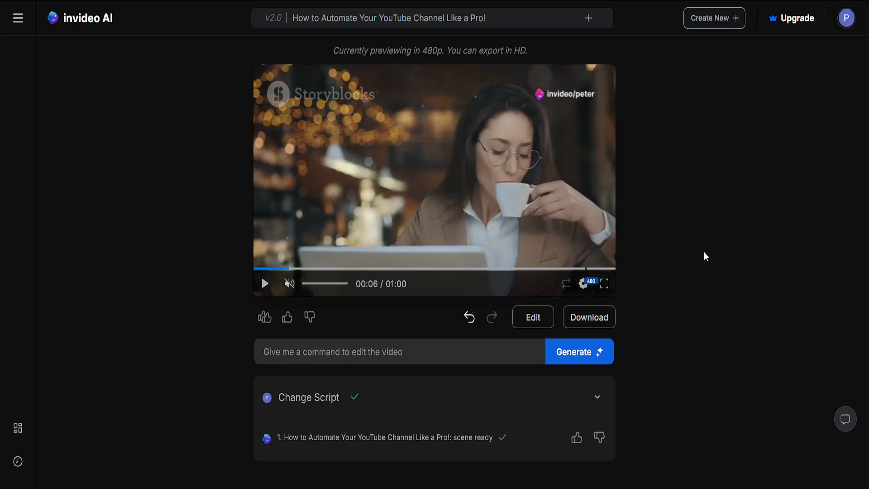